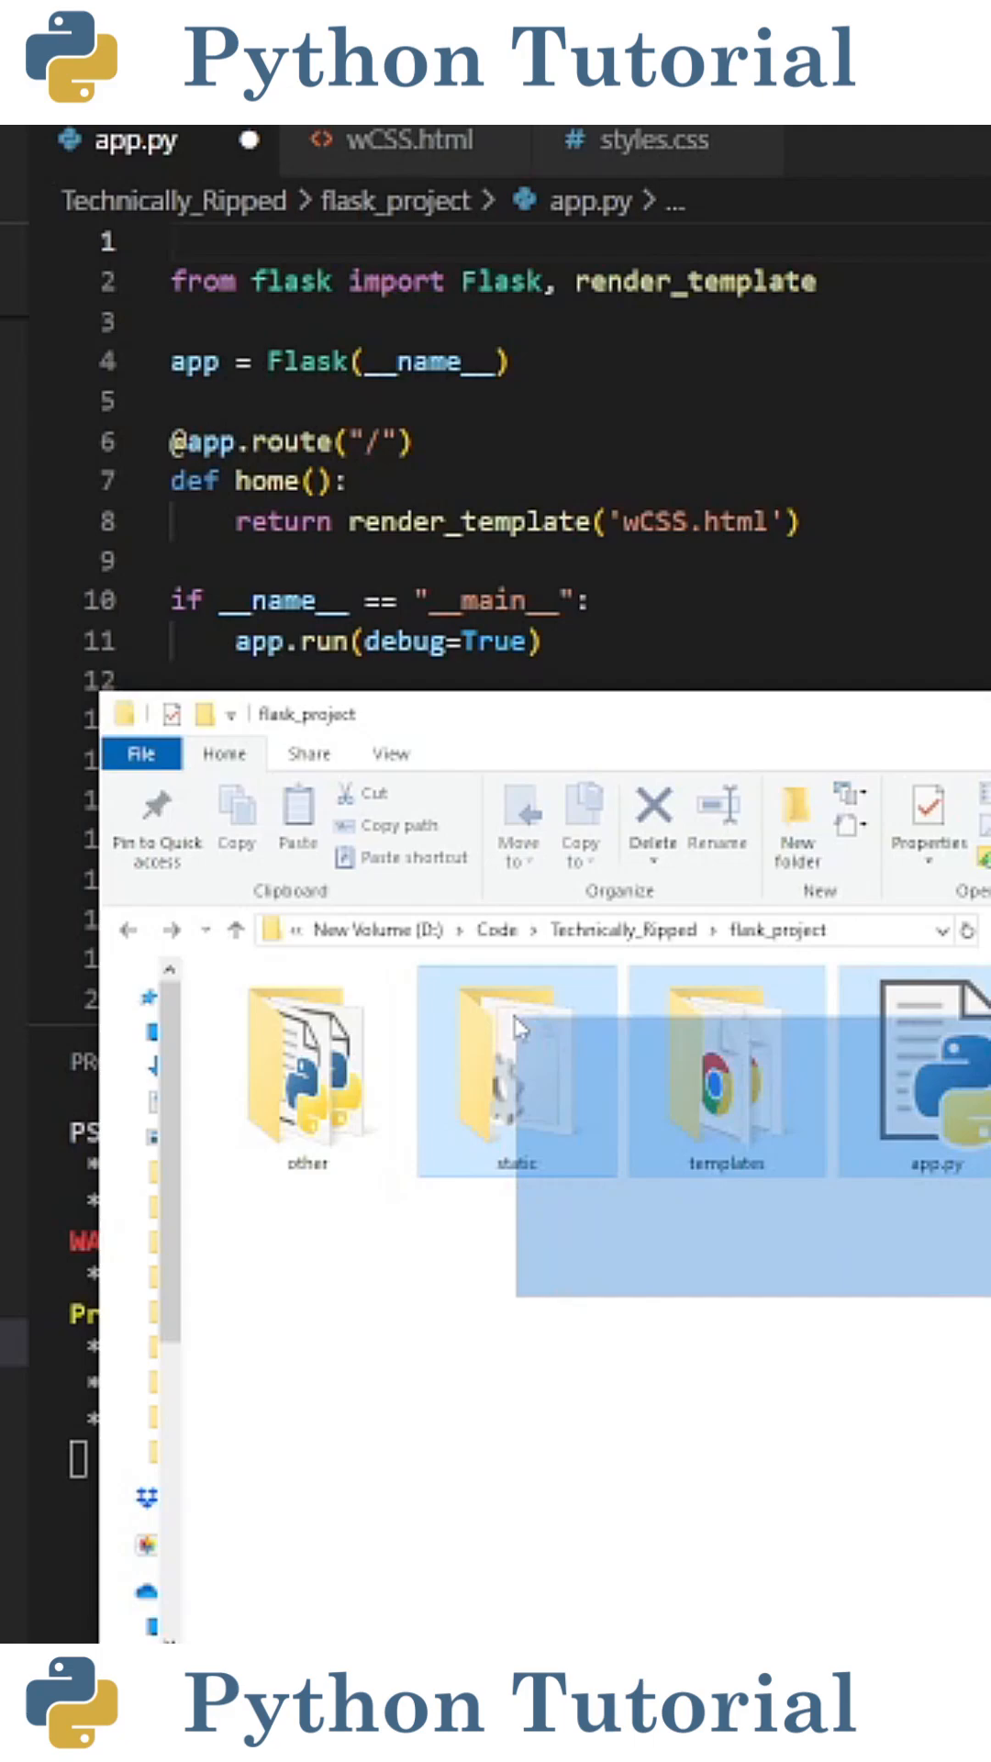
Open flask_project's static folder in File Explorer to confirm styles.css is there
double_click(516, 1072)
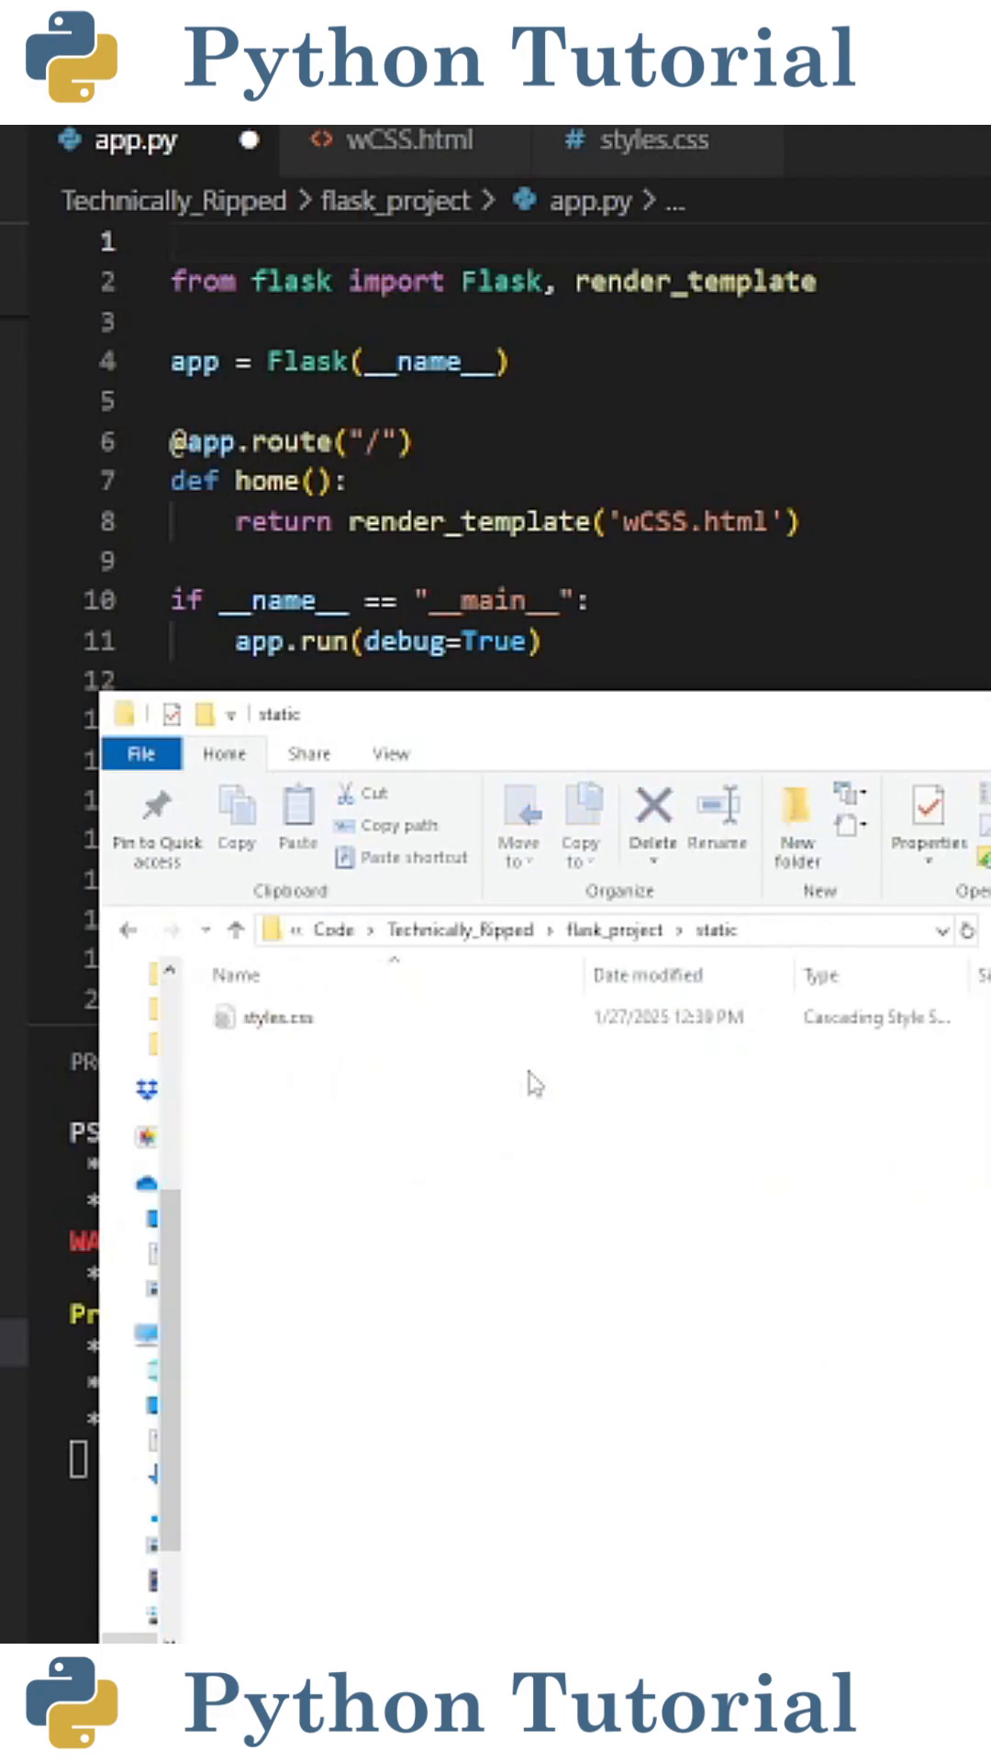
left_click(275, 1017)
type(", url_for")
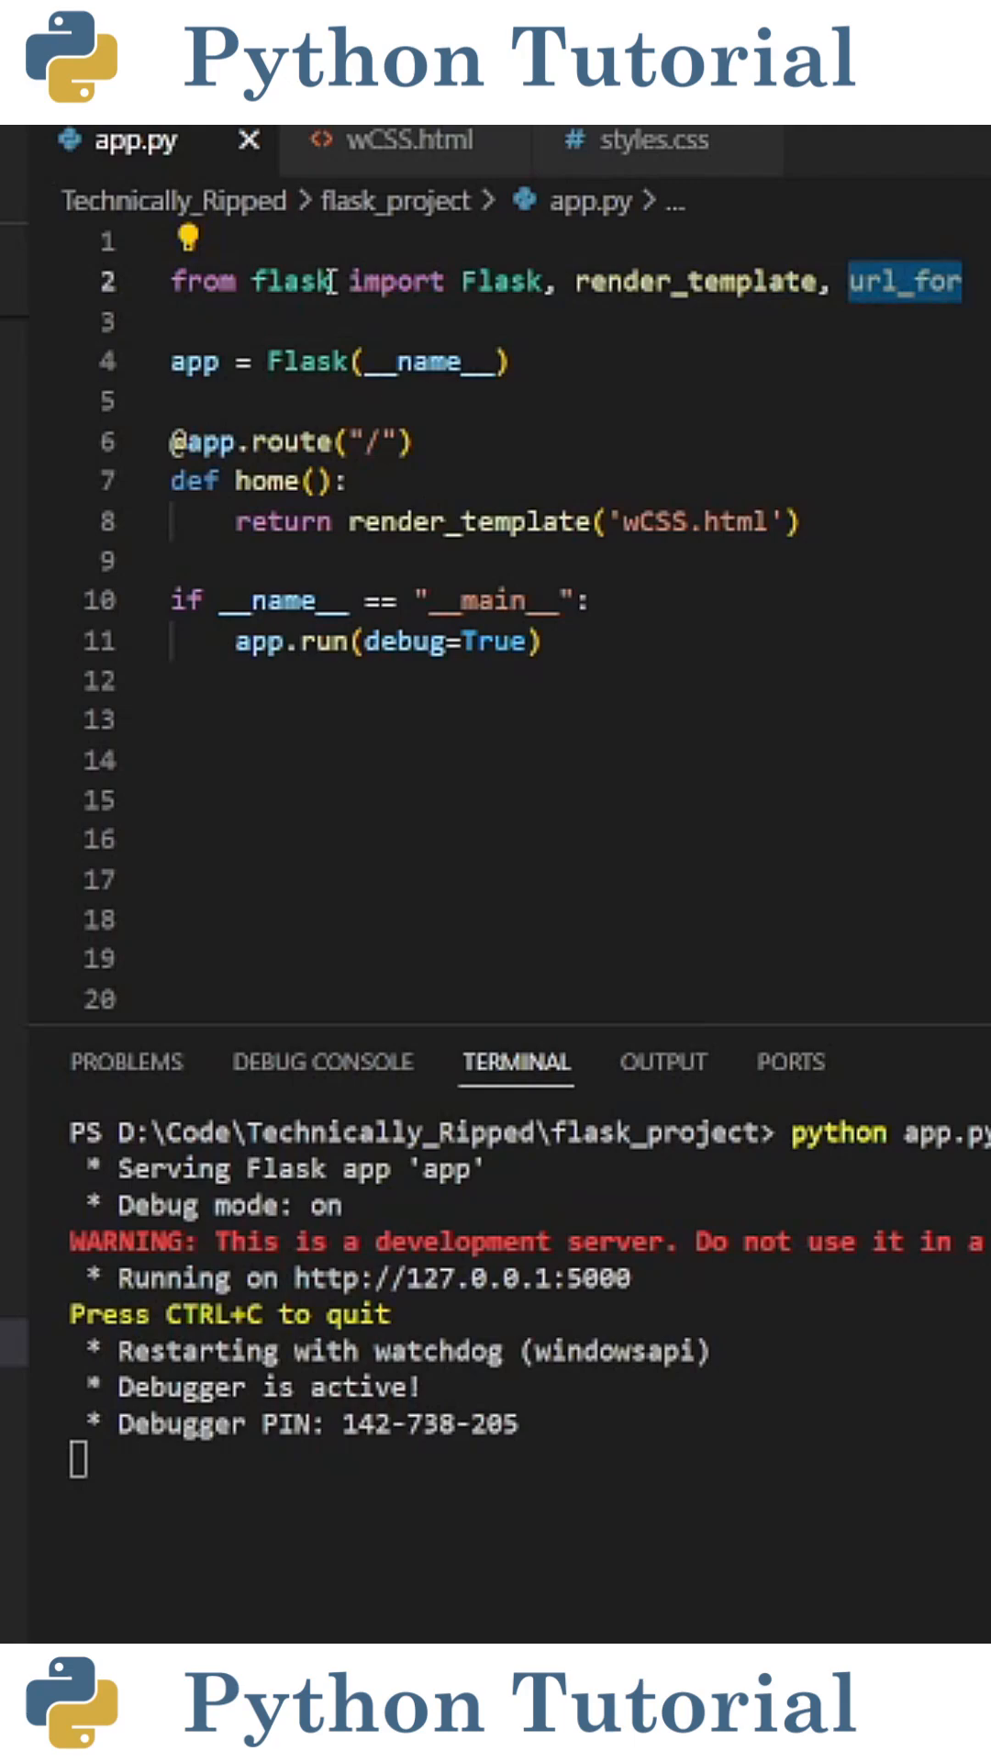
Add css_ = url_for('static', filename='styles.css') and pass it to render_template as css_path
type("css_ = url_for('static',filename='styles.css')")
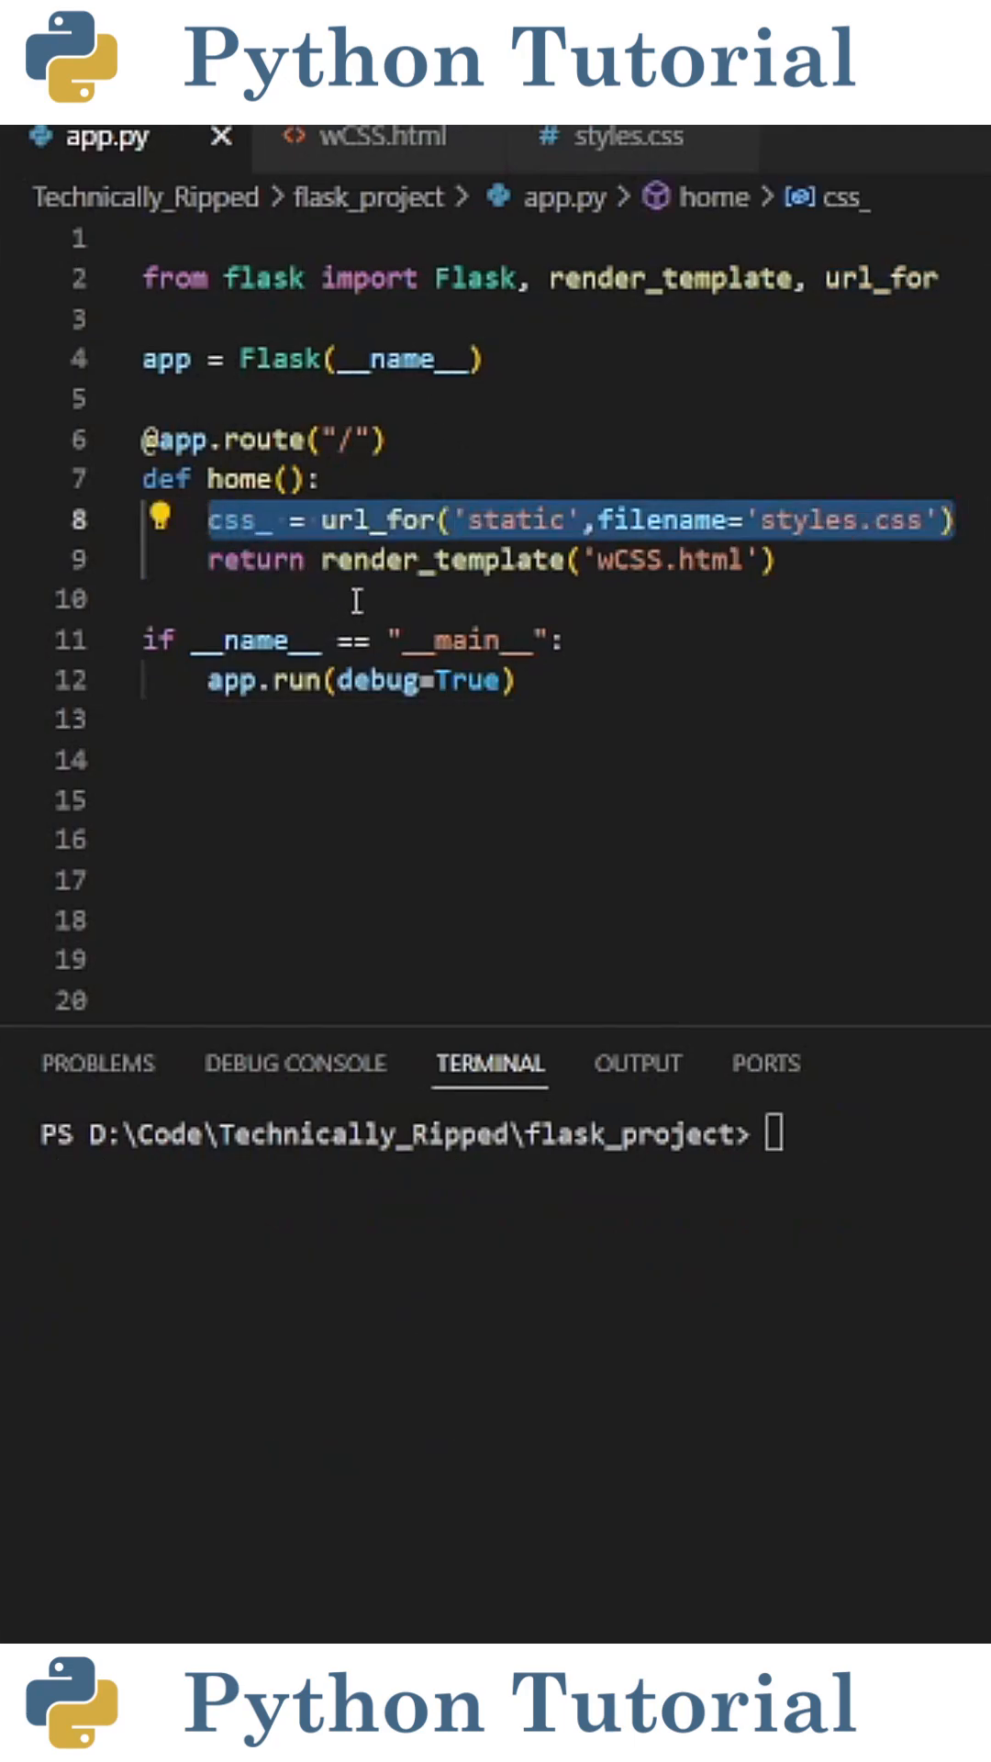
double_click(377, 521)
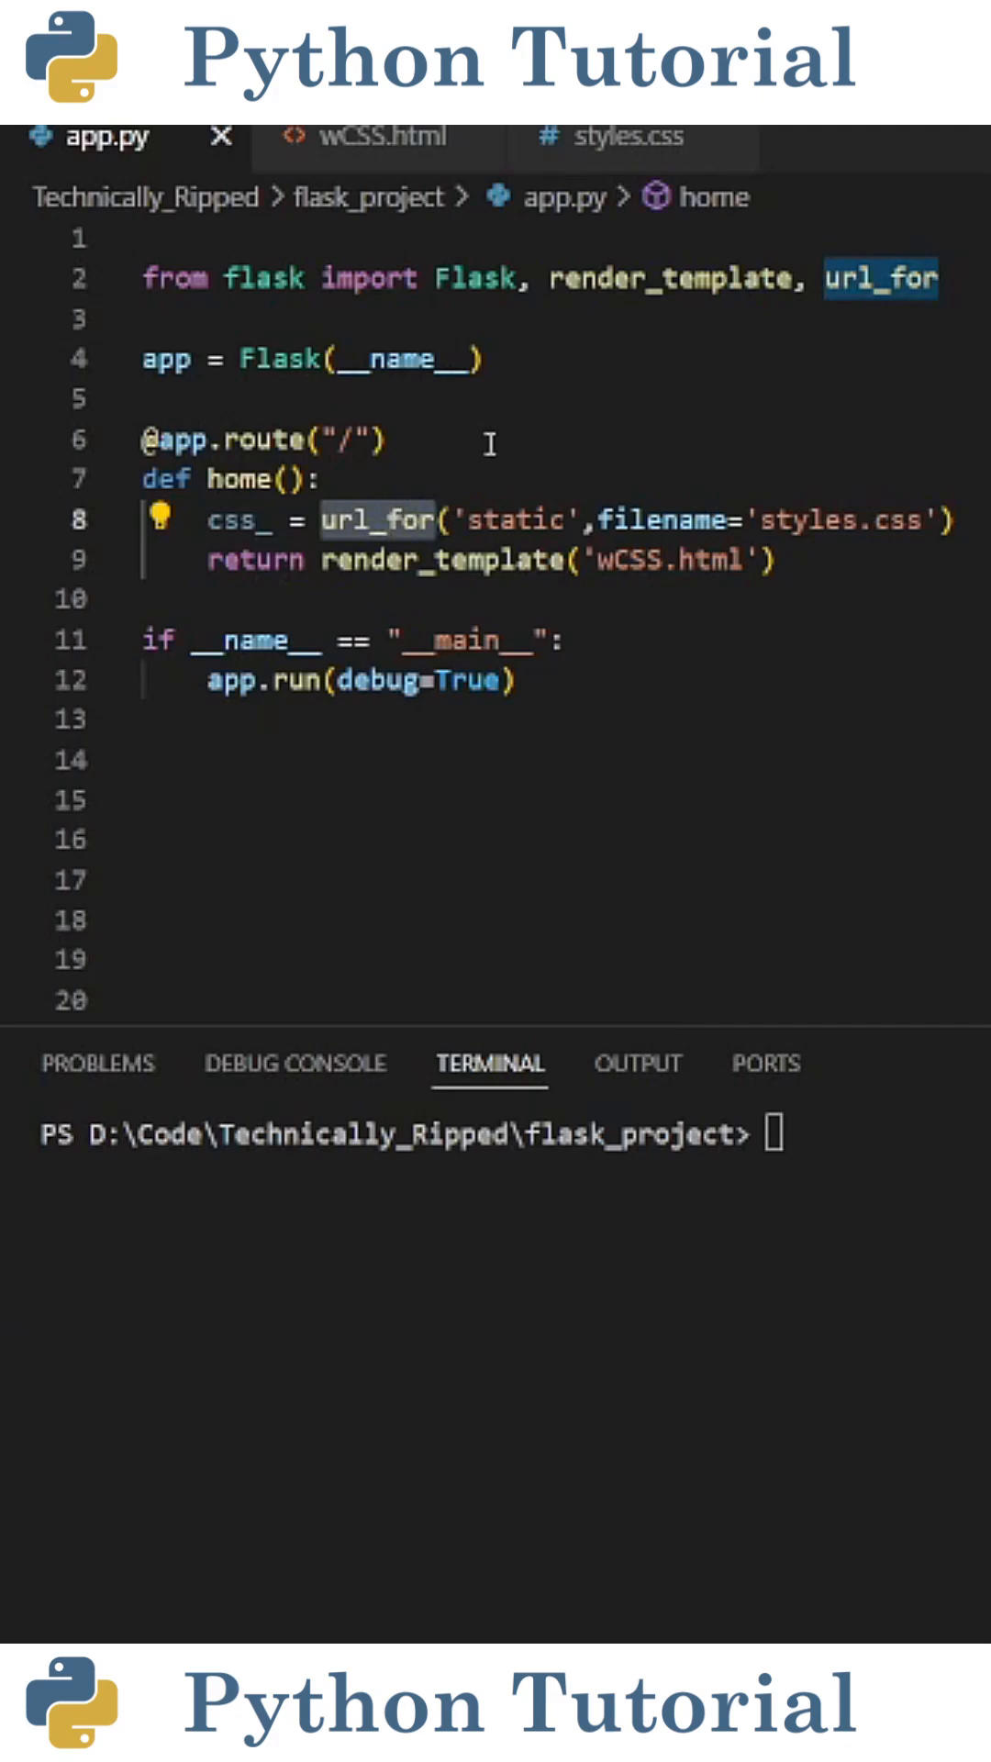
double_click(515, 519)
type("css_path=css_)")
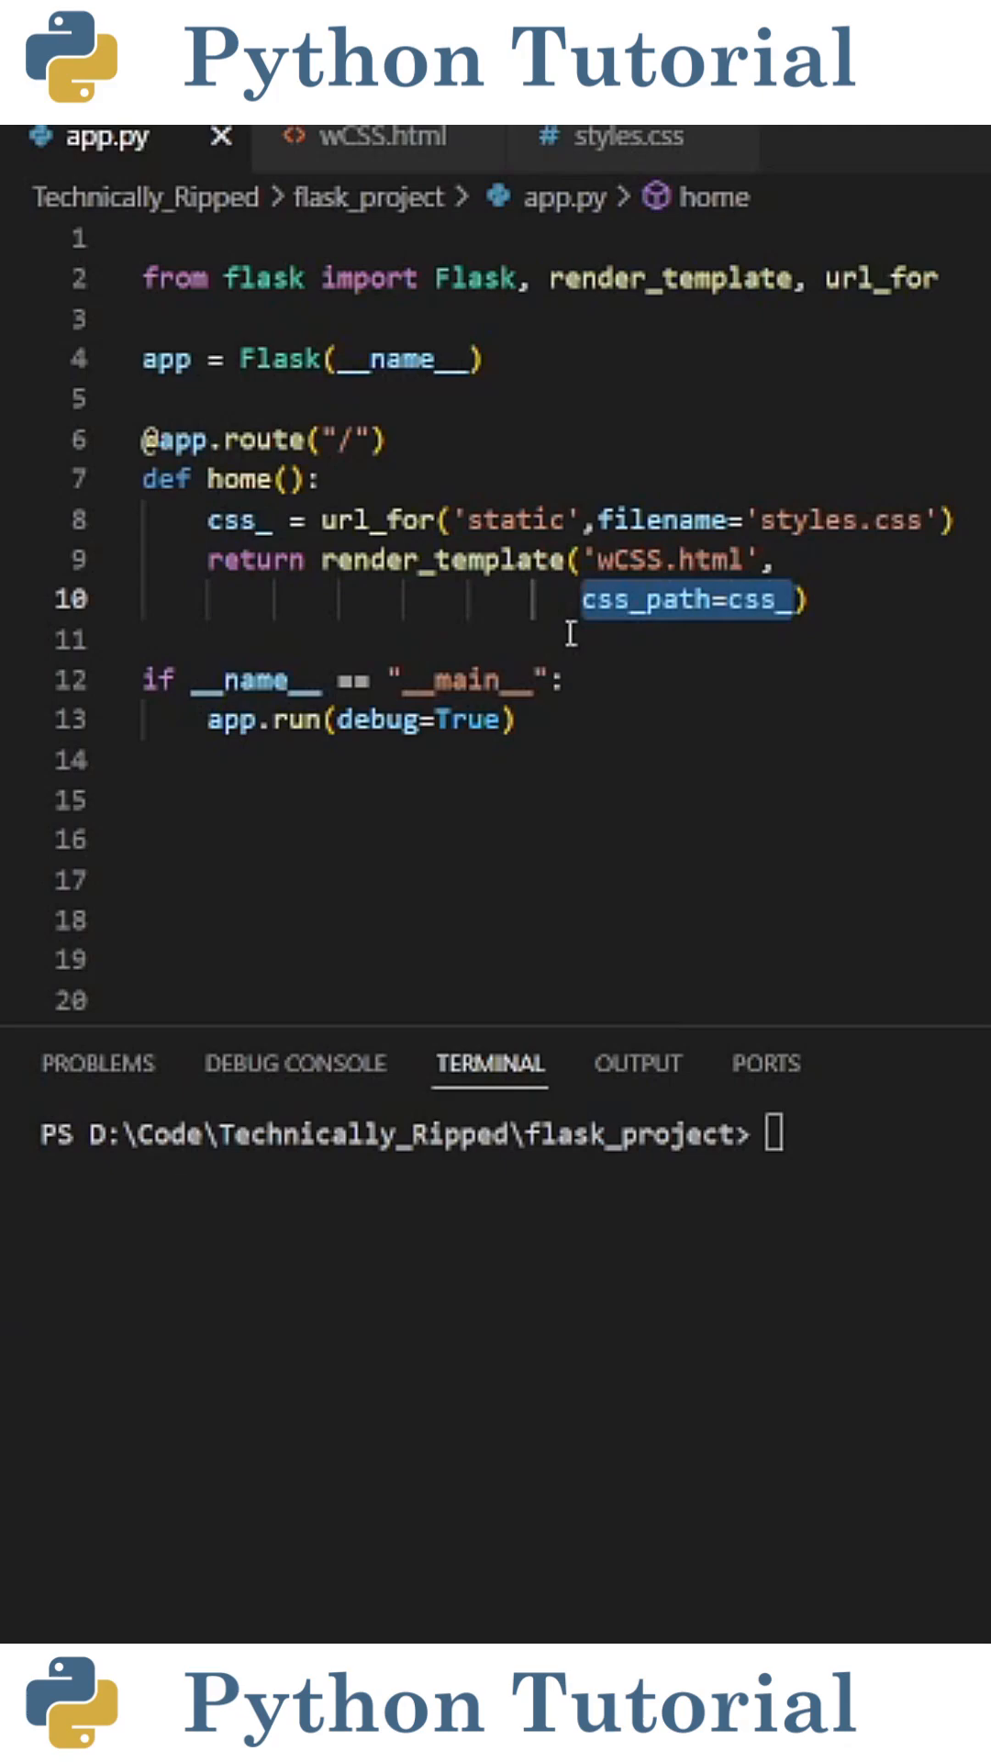
left_click(381, 135)
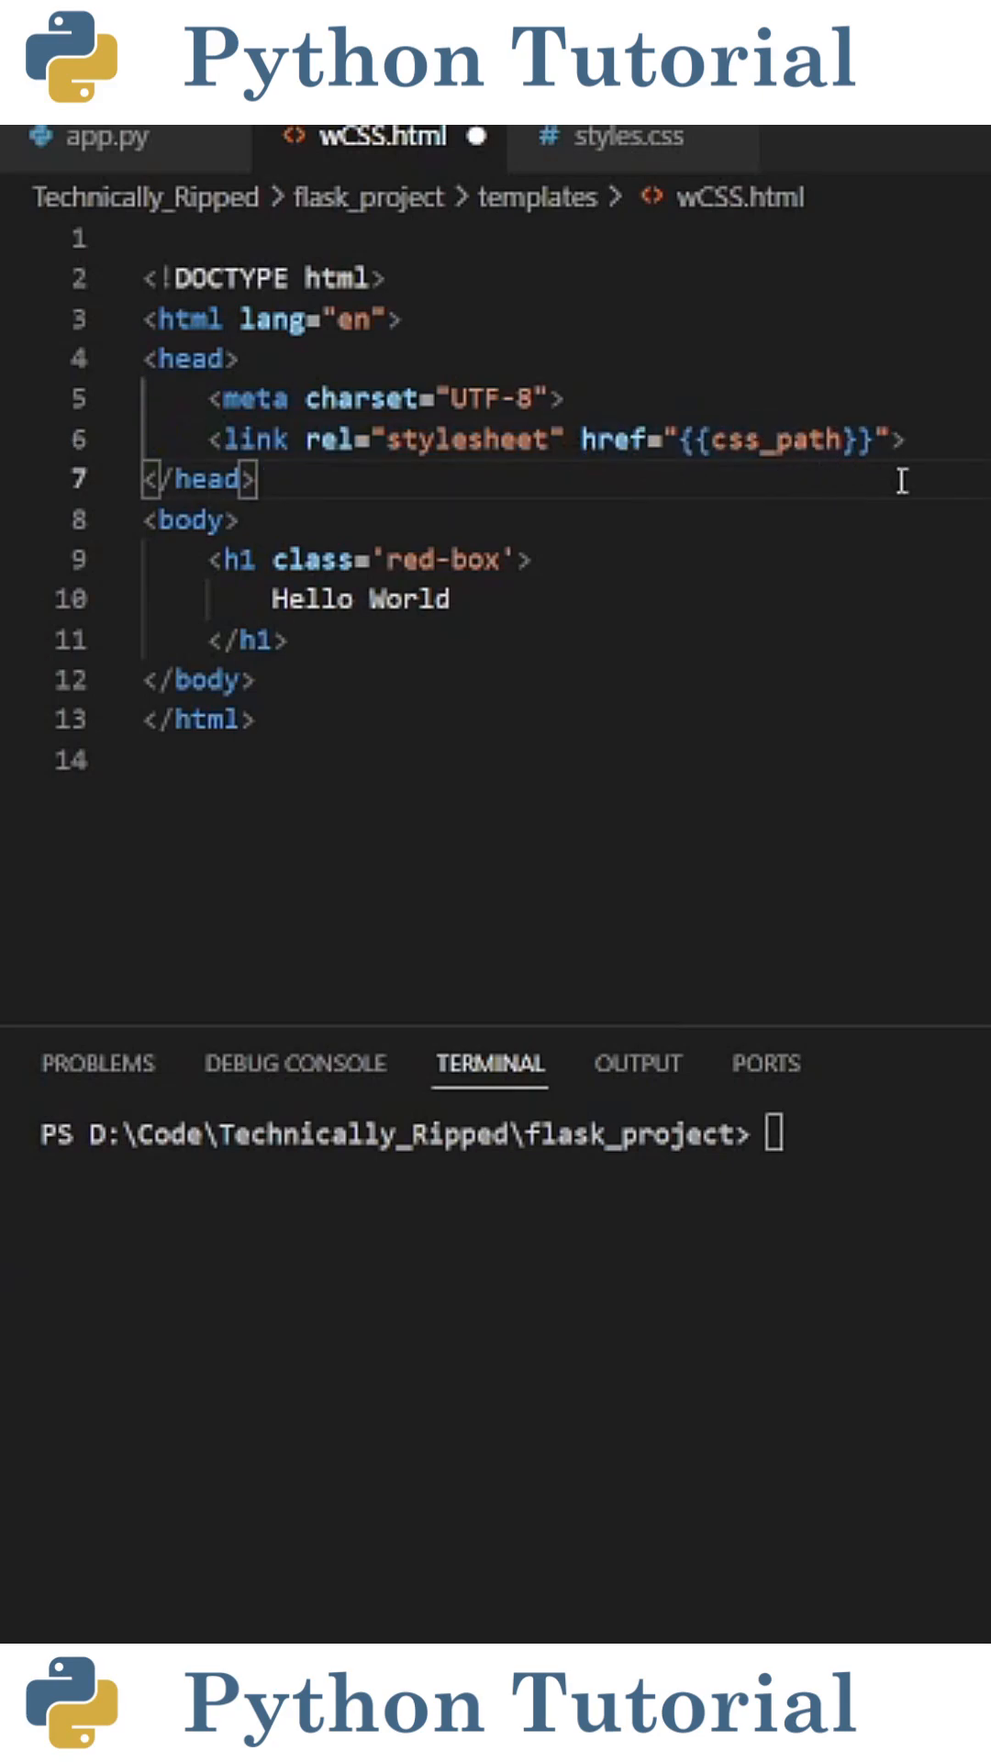
Save wCSS.html, review .red-box in styles.css, then view Hello World in the browser
double_click(771, 441)
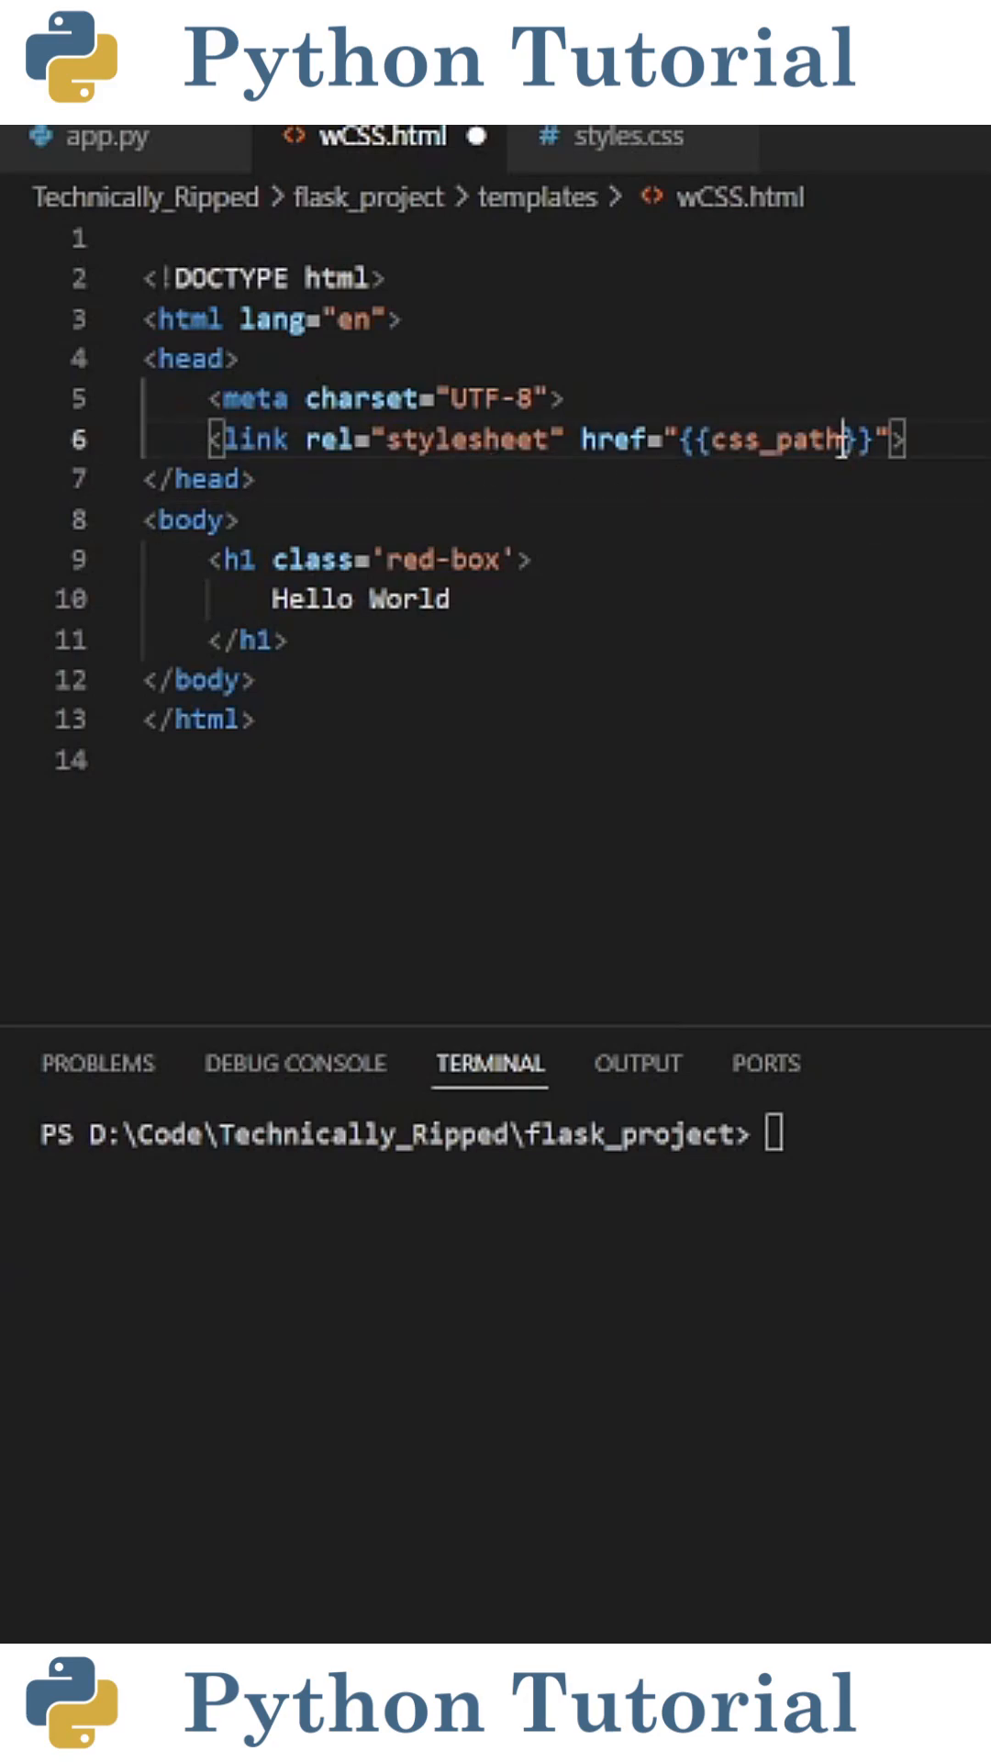
left_click(107, 136)
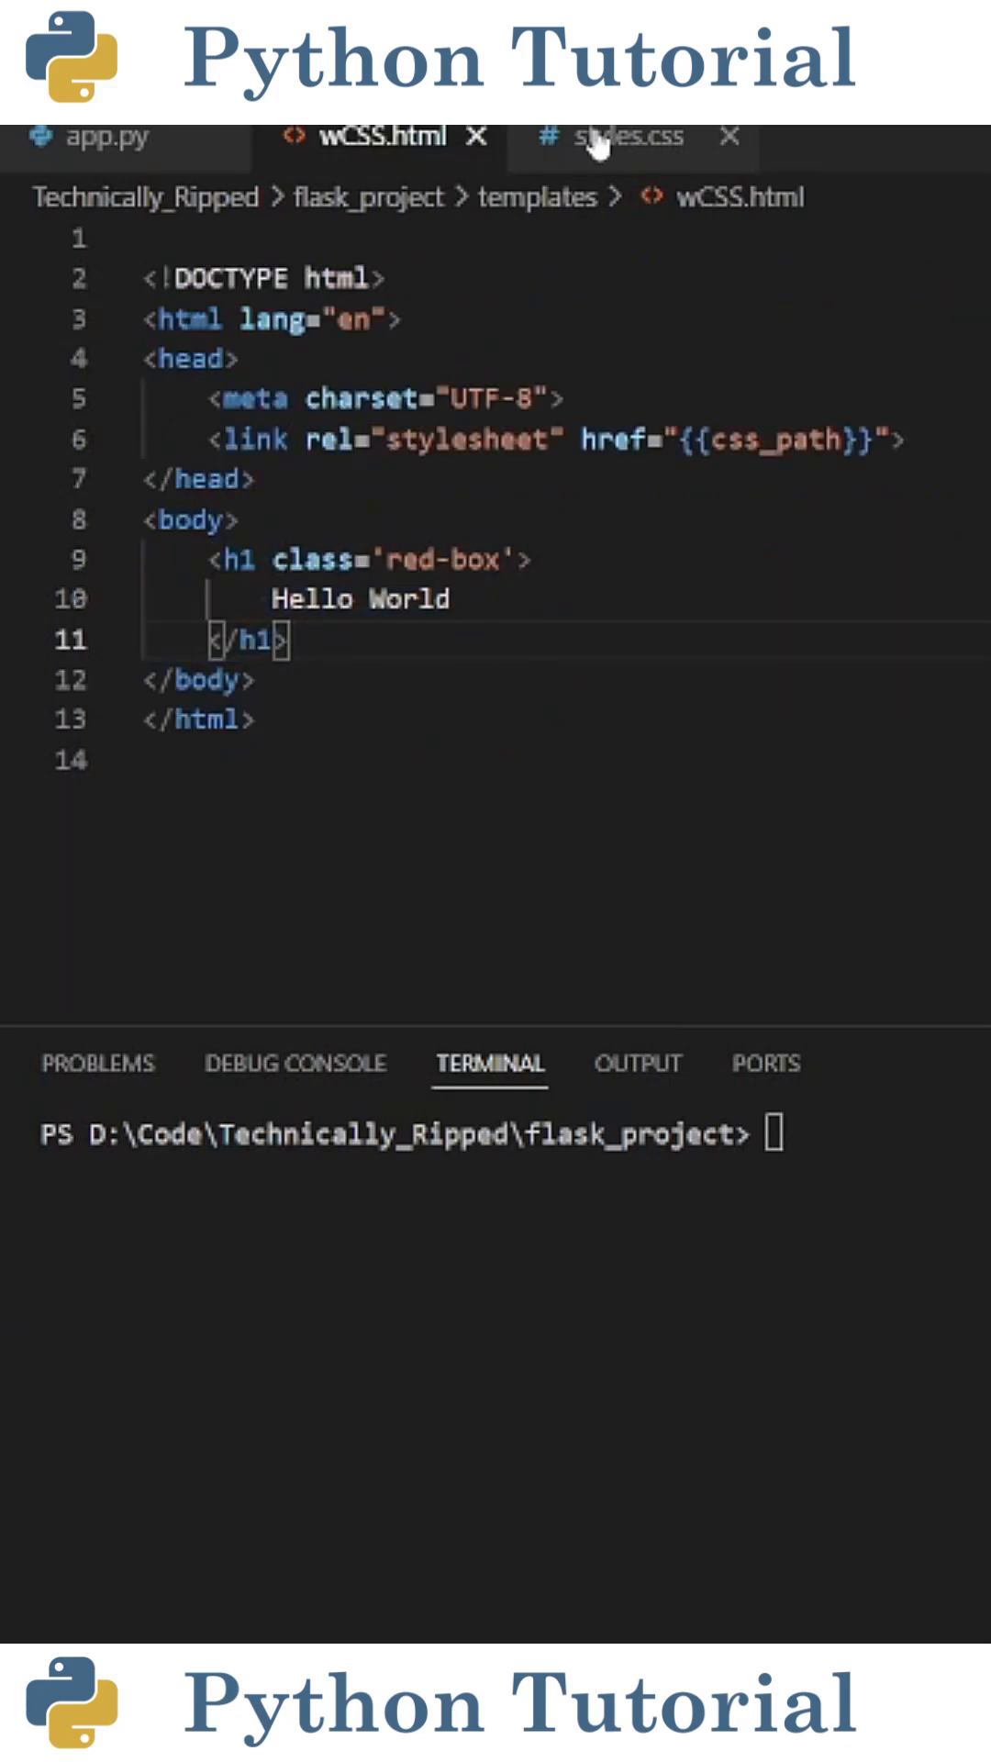
left_click(627, 134)
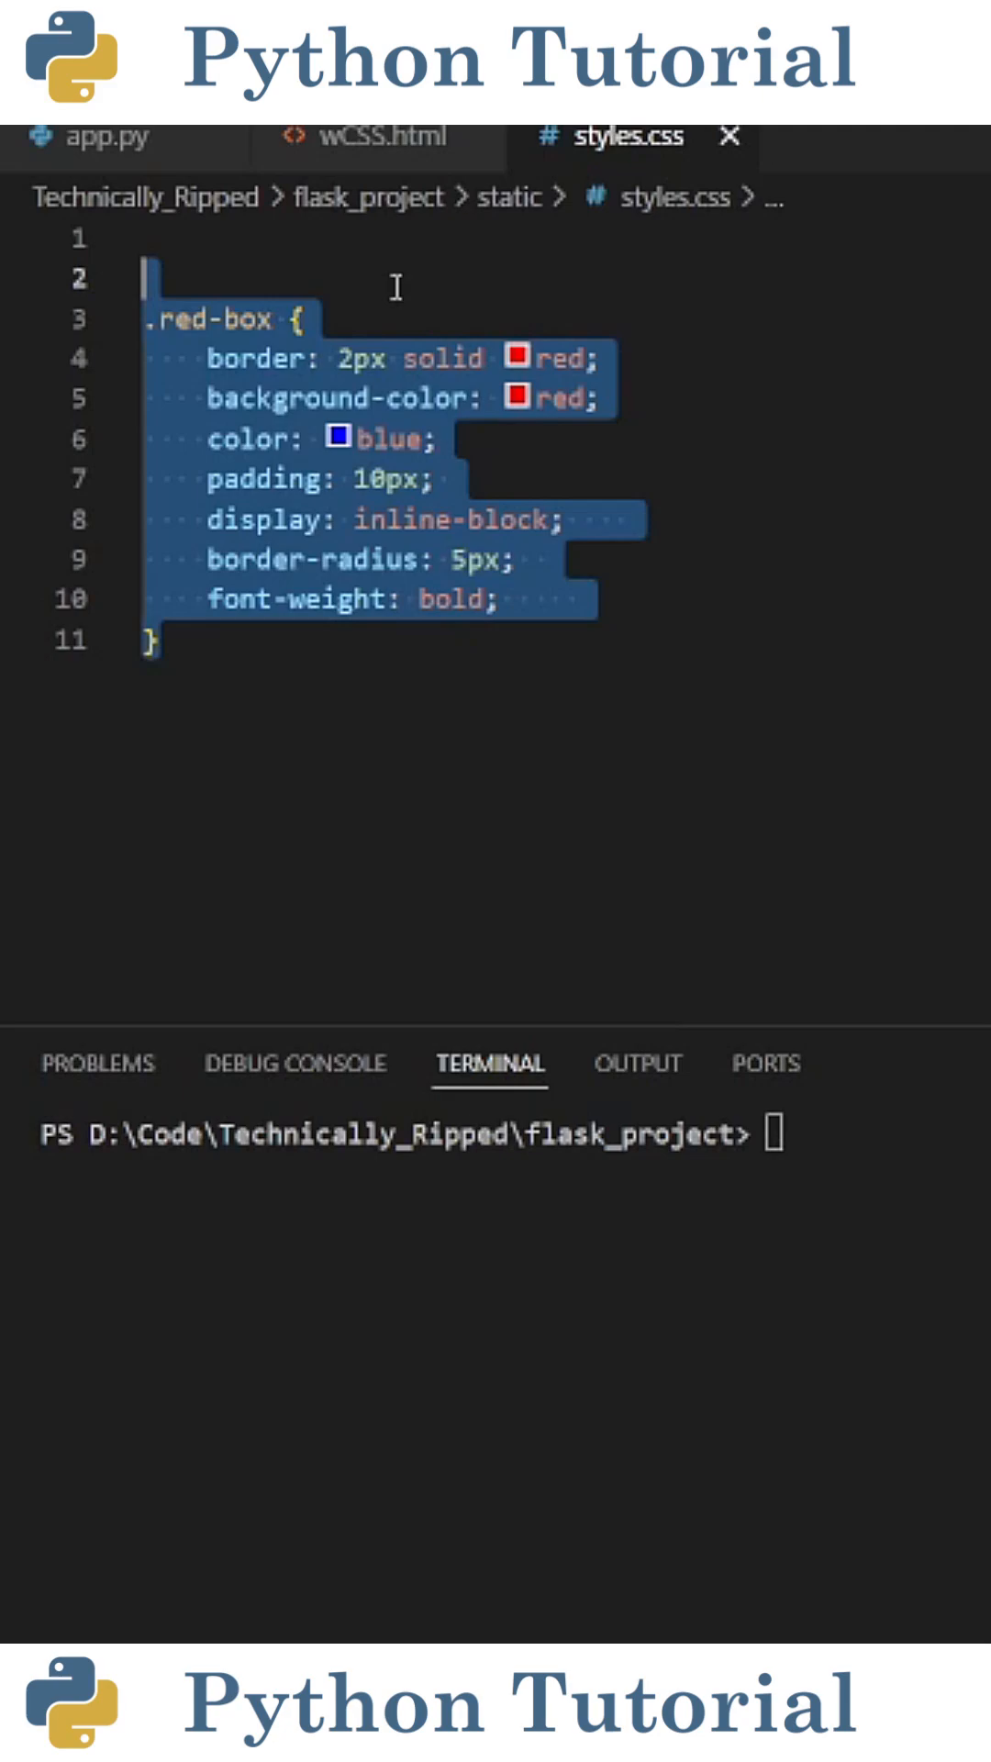
left_click(109, 136)
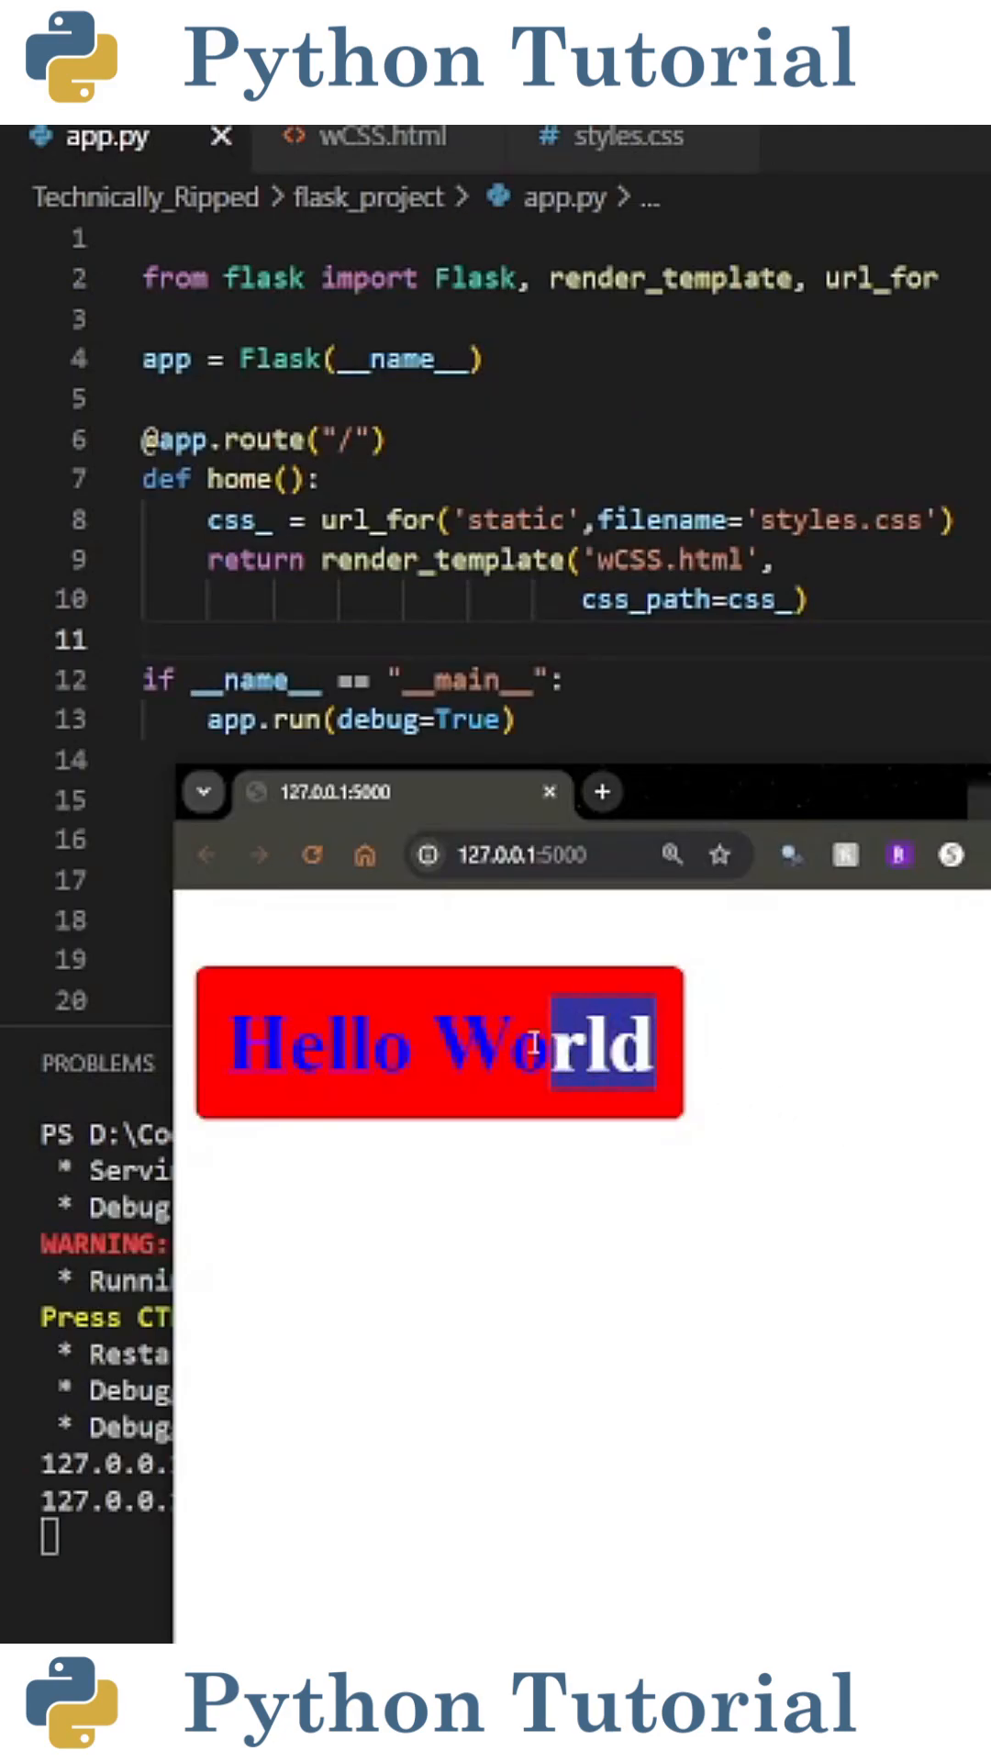
left_click(686, 1073)
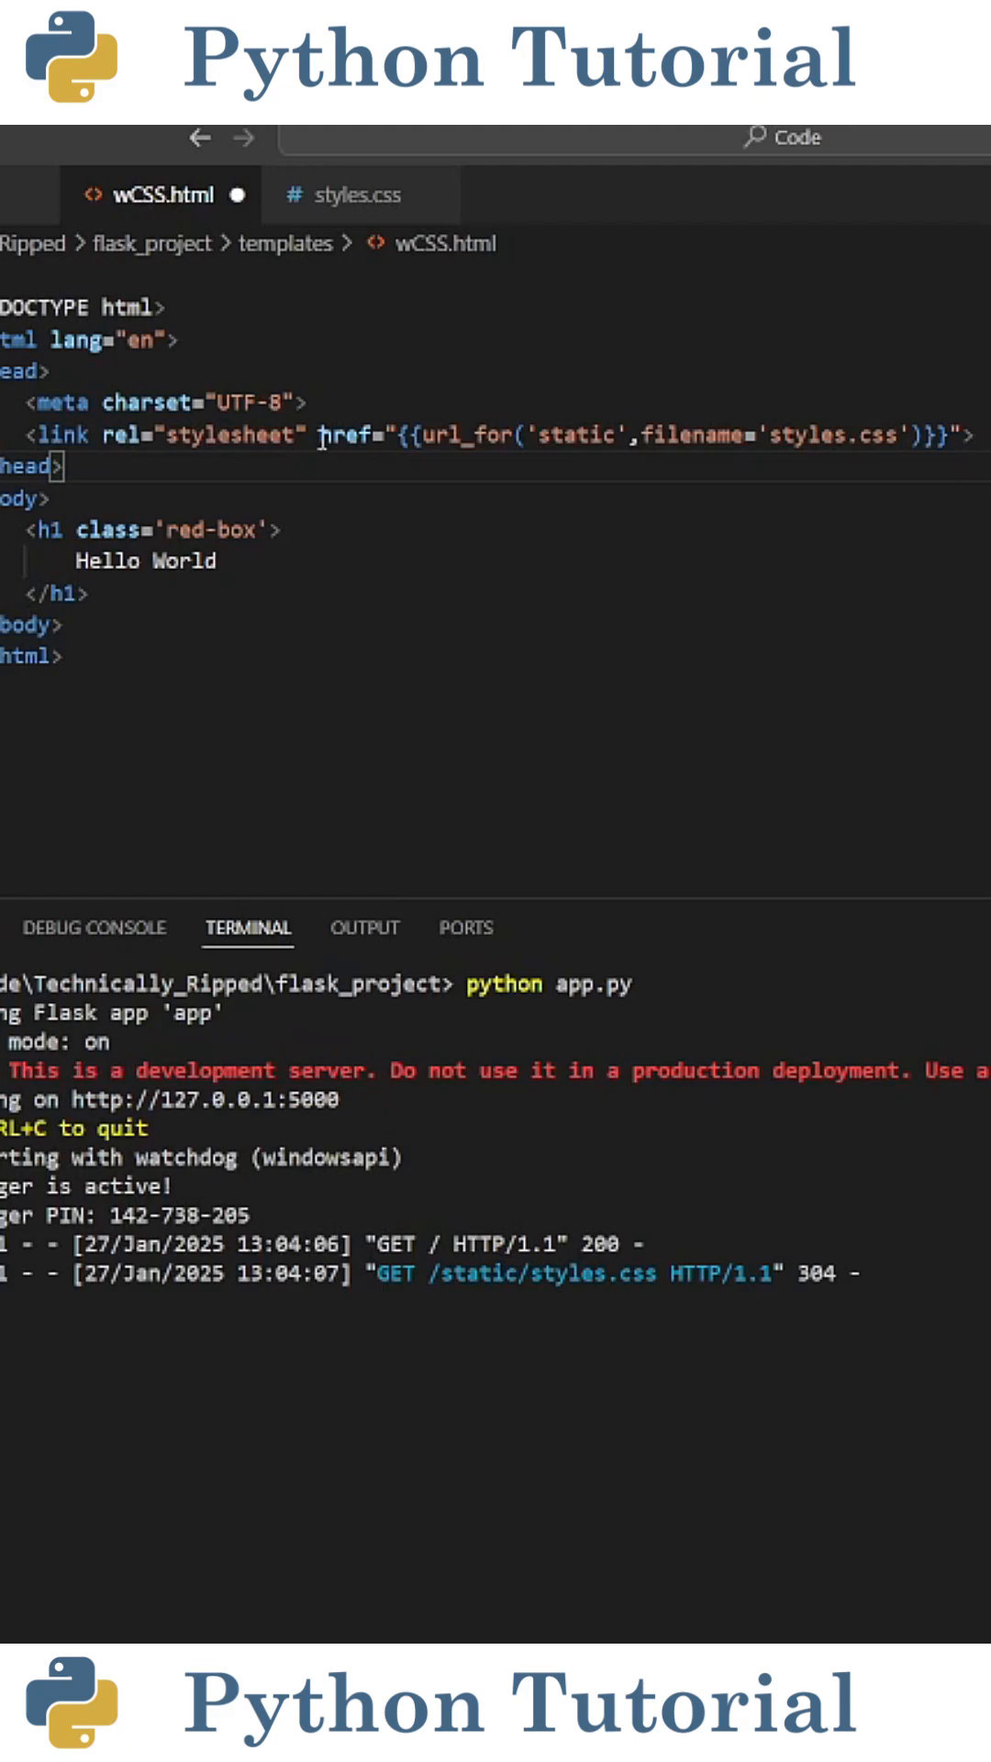
Set wCSS.html's stylesheet href to {{url_for('static',filename='styles.css')}}
double_click(349, 436)
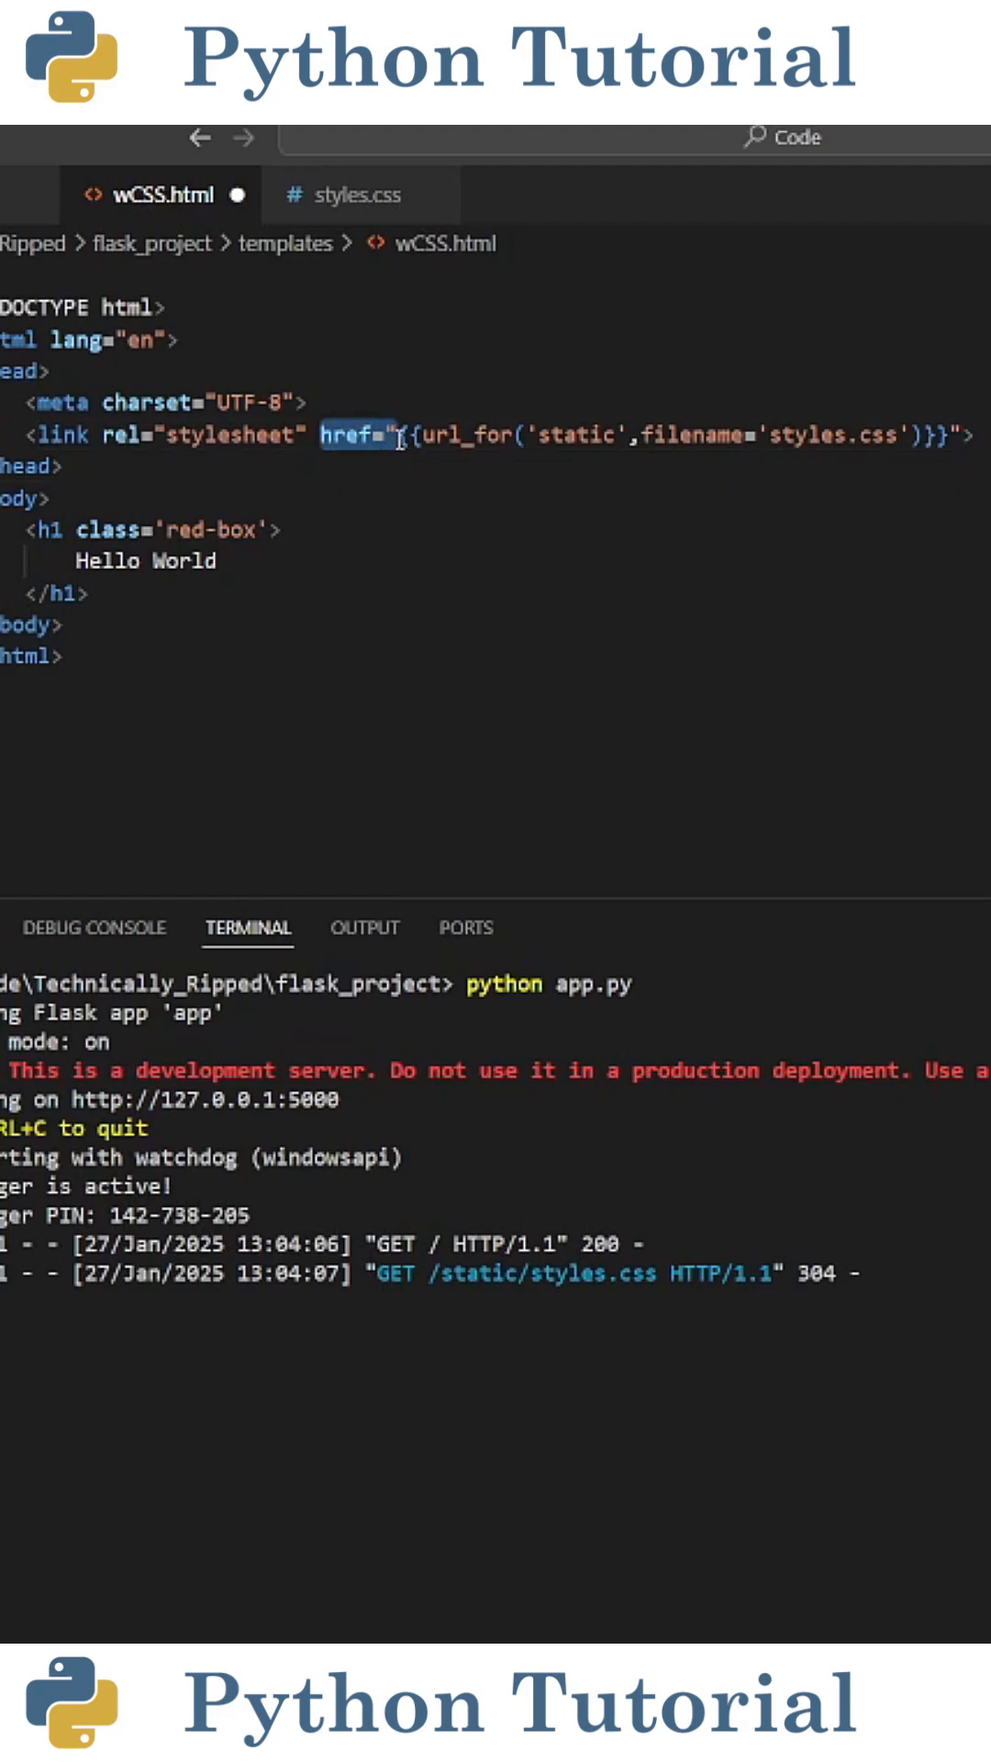